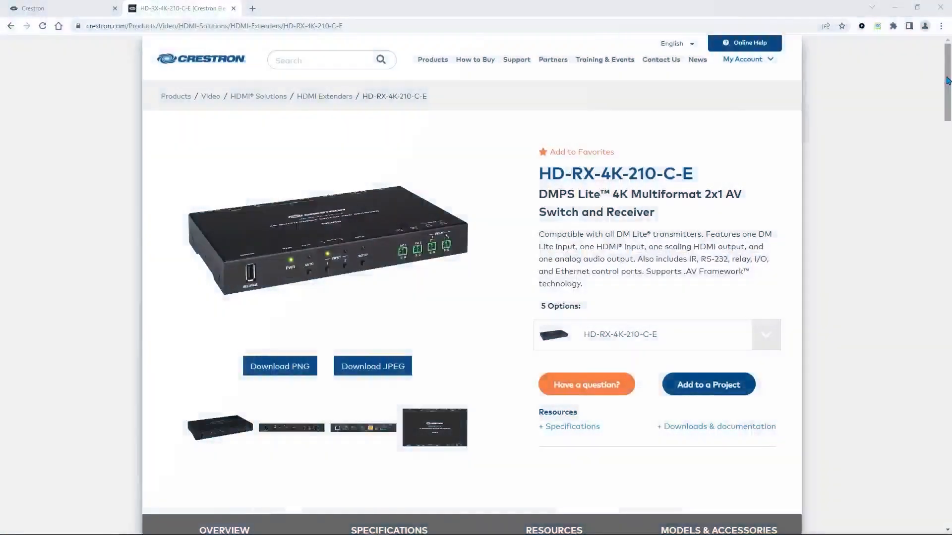
# Show the HD-RX-4K-210-C-E Resources listing with Guides & Manuals and Software & Firmware downloads
pyautogui.scroll(-3)
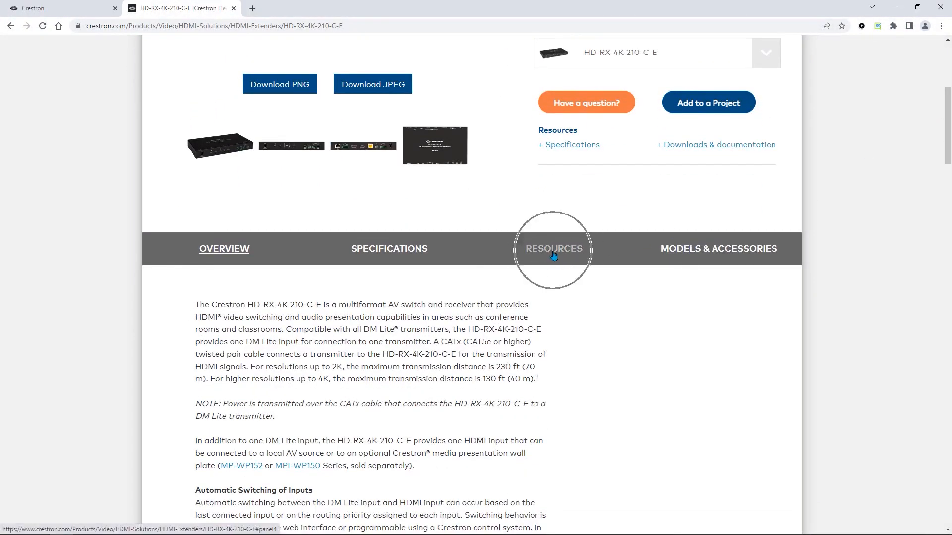
pyautogui.click(553, 247)
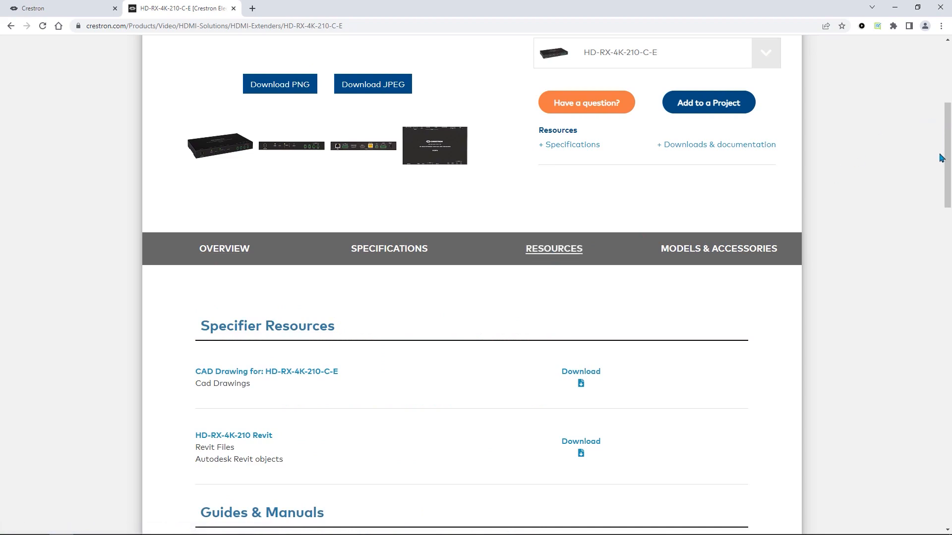
pyautogui.scroll(-3)
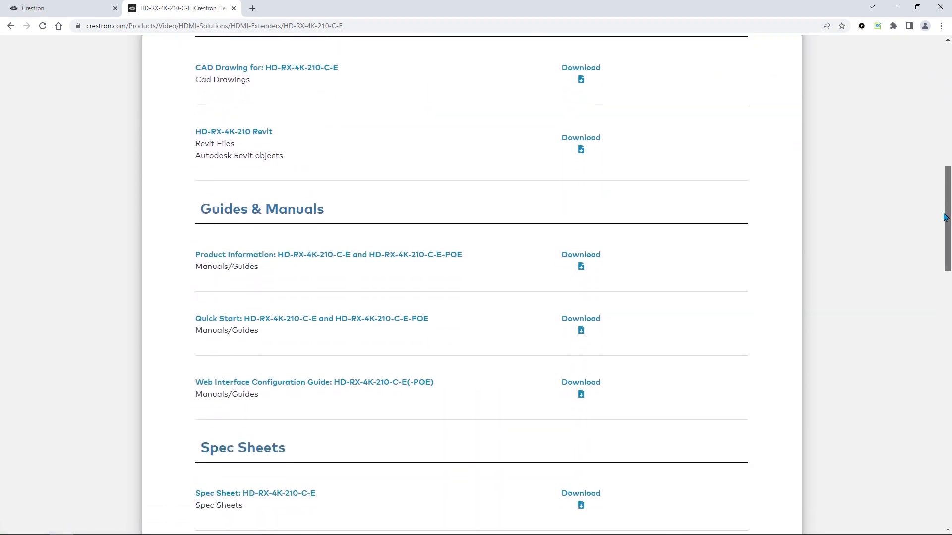
pyautogui.scroll(-3)
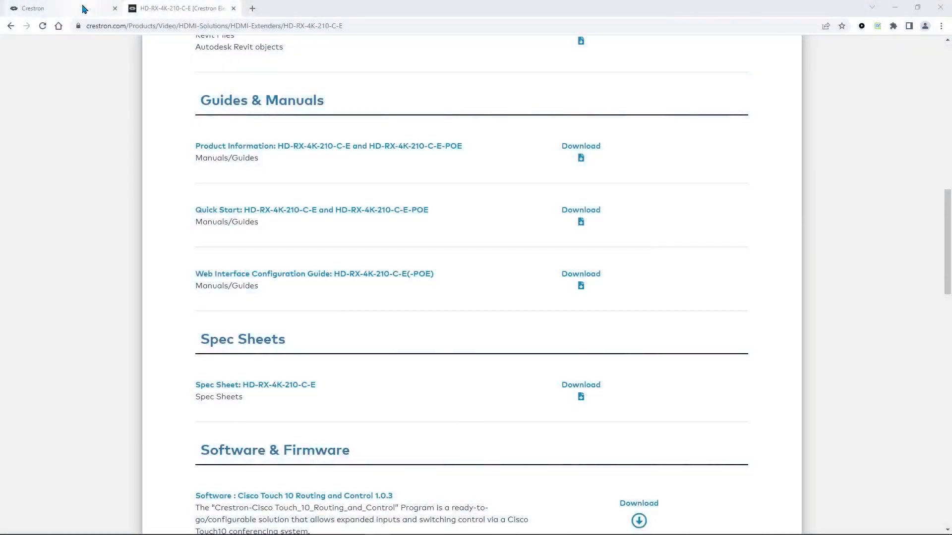
# Sign in to the receiver's Device Administration with the admin credentials
pyautogui.click(60, 7)
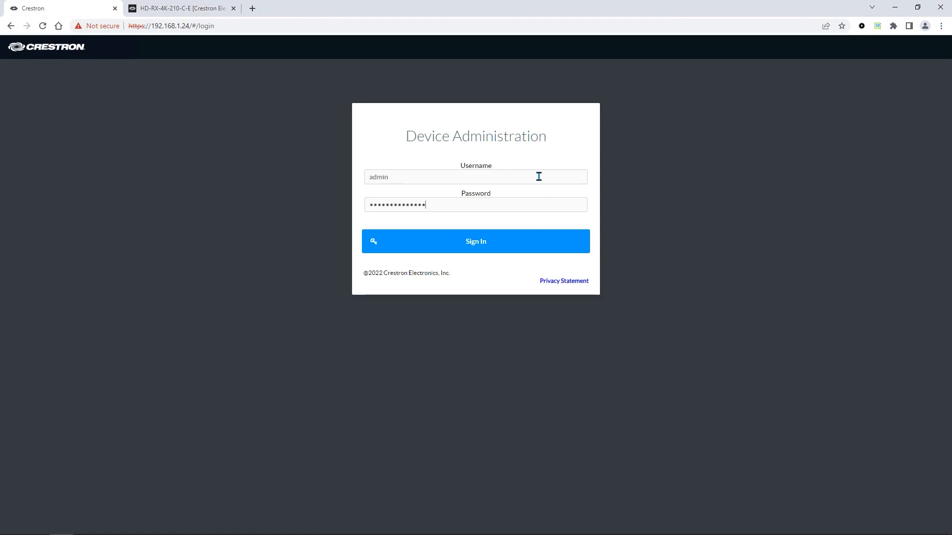
pyautogui.click(475, 241)
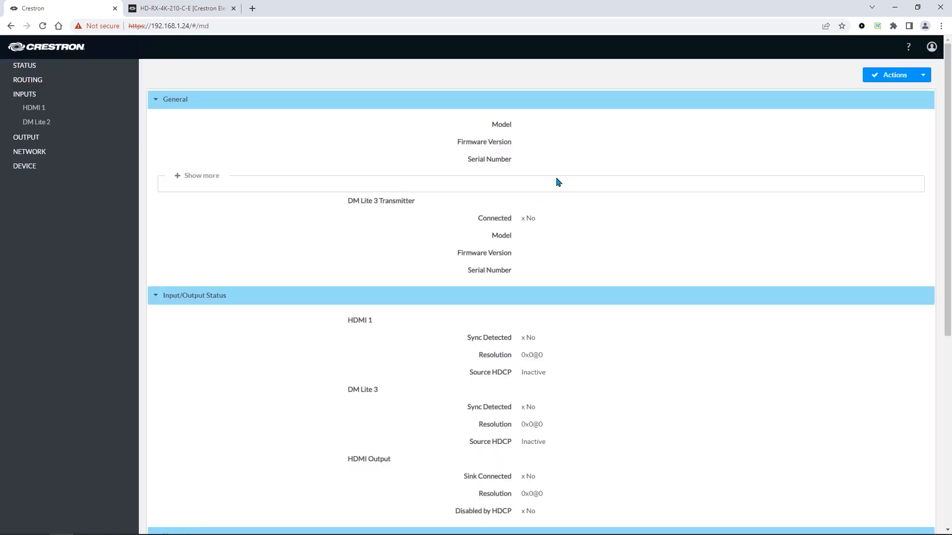
pyautogui.moveTo(569, 189)
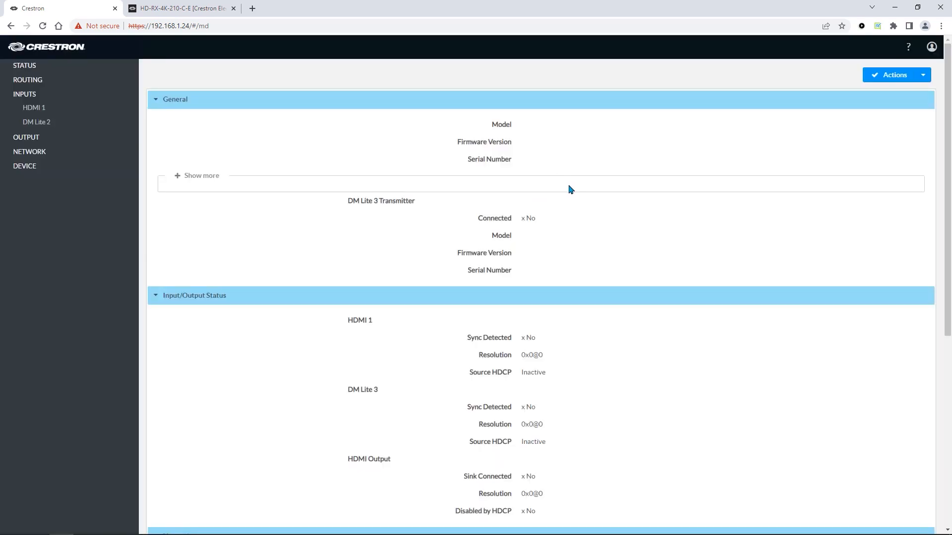
pyautogui.moveTo(27, 79)
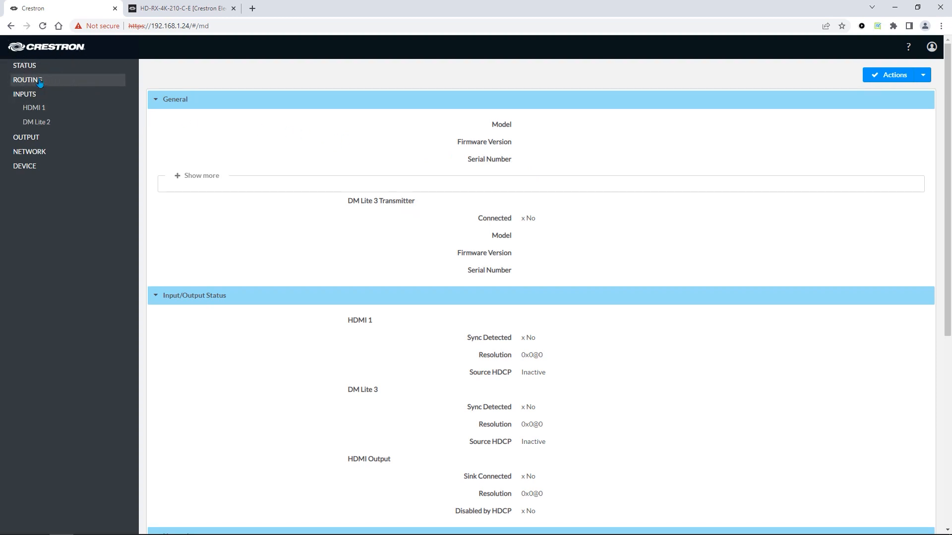
# Enable Auto Route on the receiver's Routing page
pyautogui.click(26, 79)
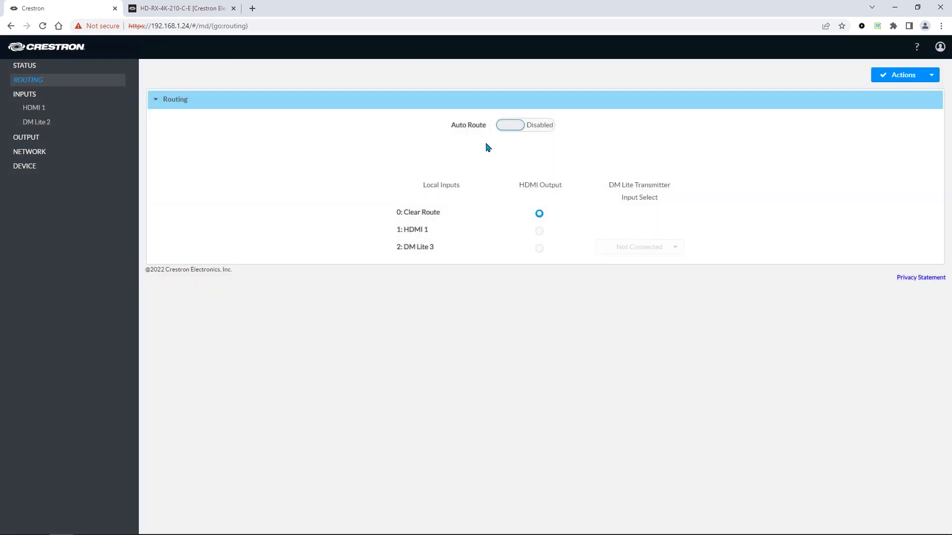
pyautogui.click(524, 125)
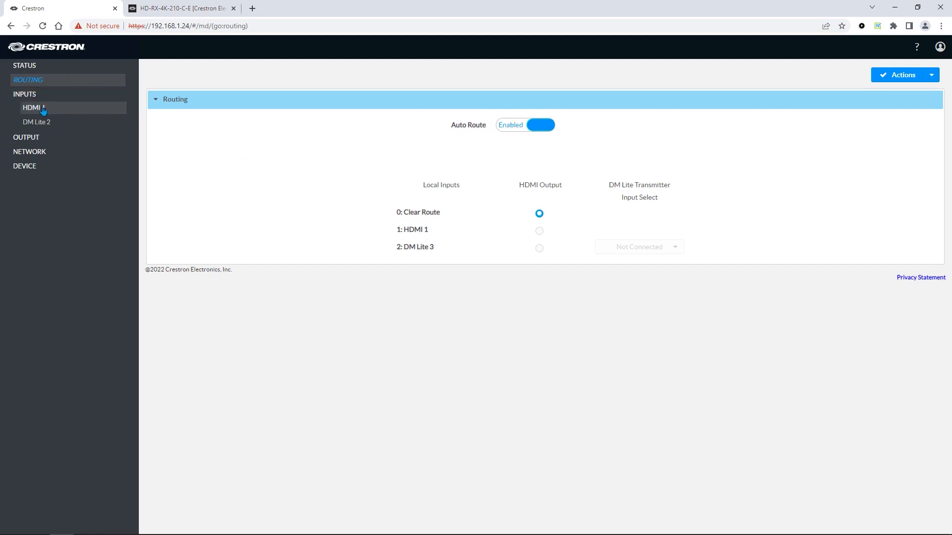
# Show the HDMI 1 input settings with its detected 3840x2160@30 signal
pyautogui.click(31, 107)
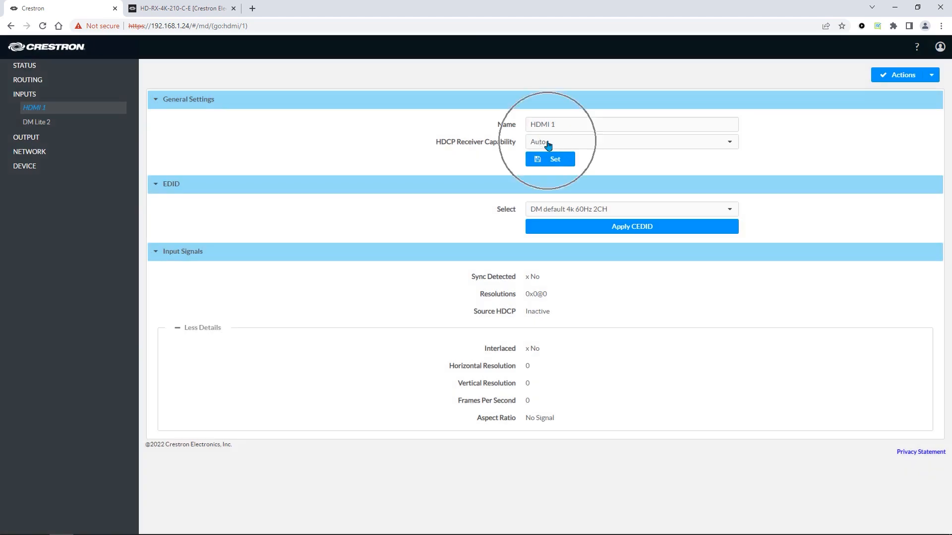
pyautogui.moveTo(581, 209)
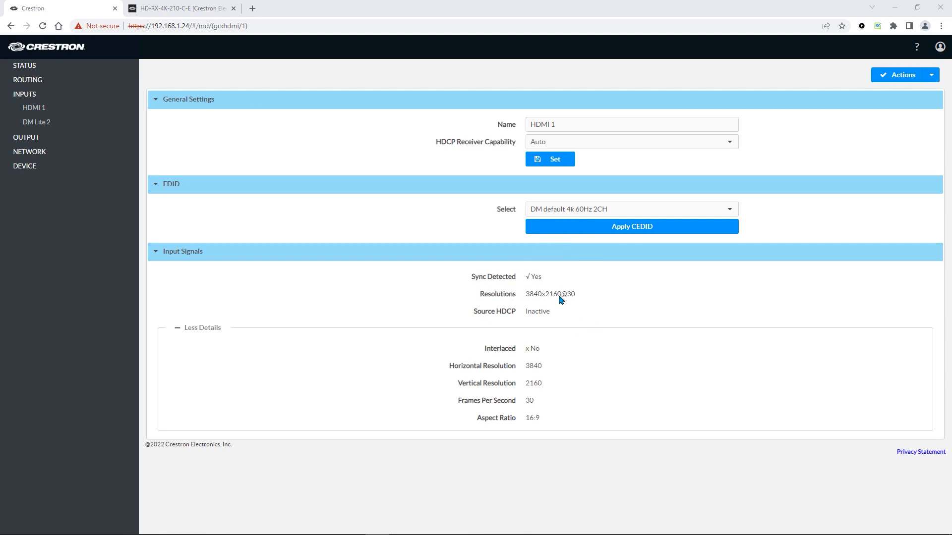
pyautogui.moveTo(658, 319)
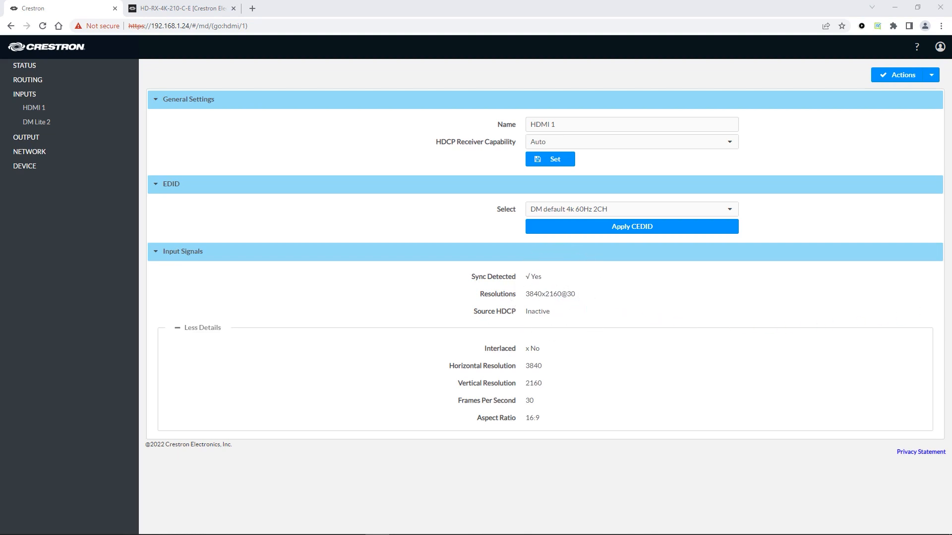
pyautogui.moveTo(55, 137)
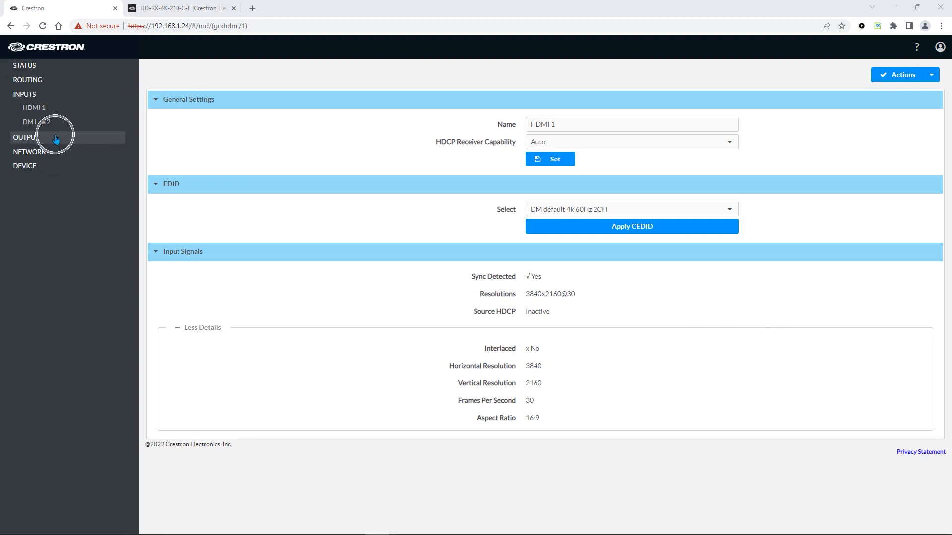
# Show the HDMI output settings with the connected BenQ EL2870U at 3840x2160@60
pyautogui.click(25, 137)
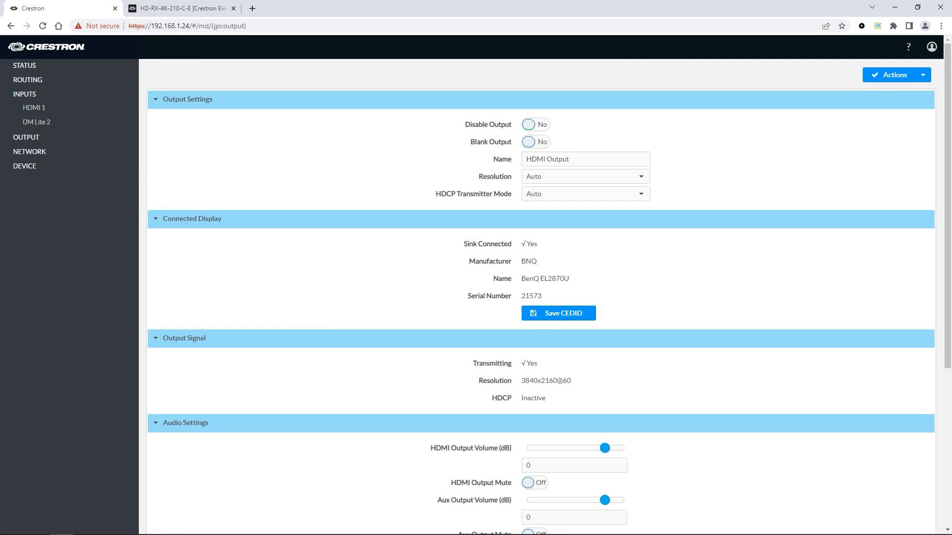
pyautogui.moveTo(634, 217)
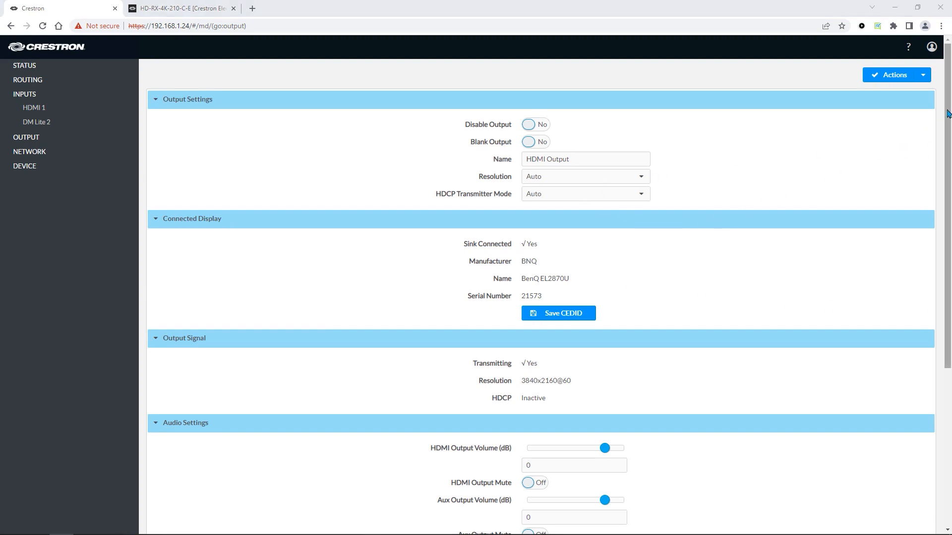
# Enable automatic power control, leaving output on at sync loss and no power-off command
pyautogui.scroll(-3)
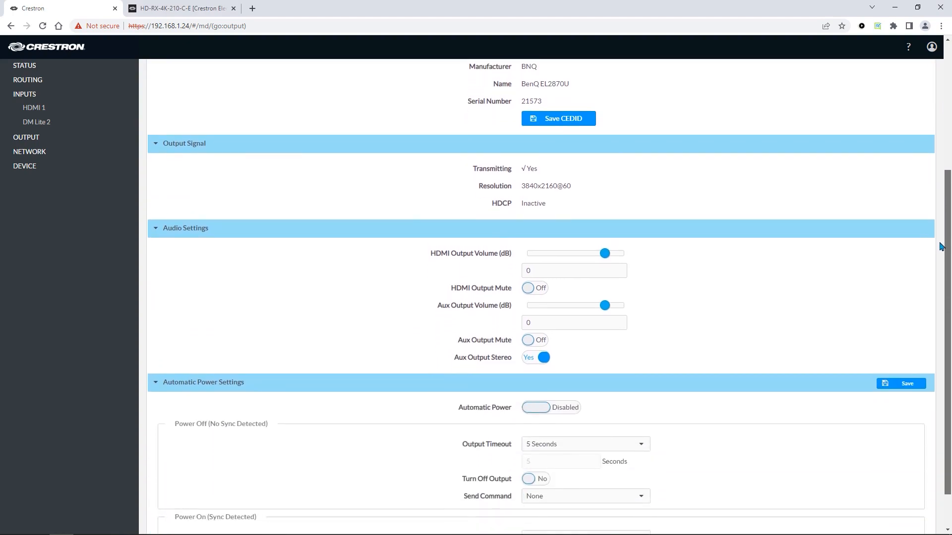
pyautogui.scroll(-3)
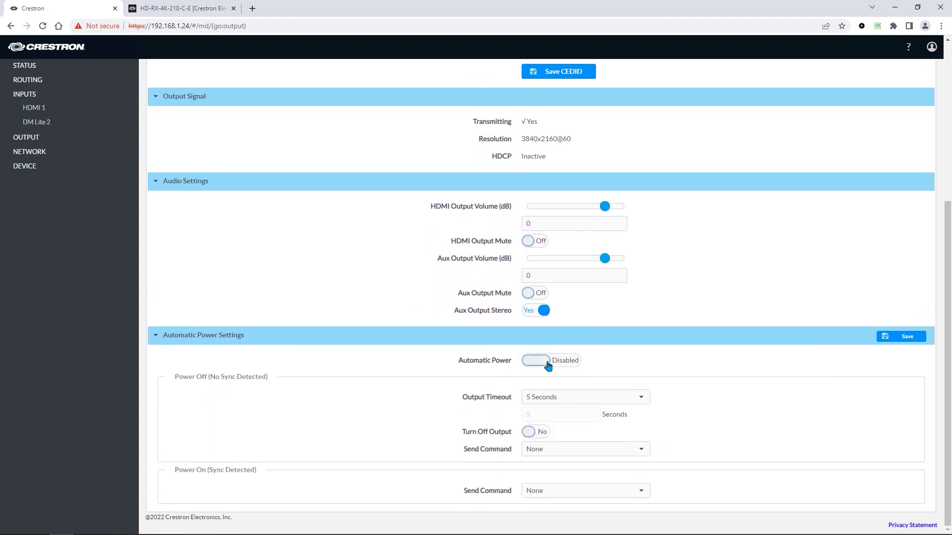
pyautogui.click(548, 360)
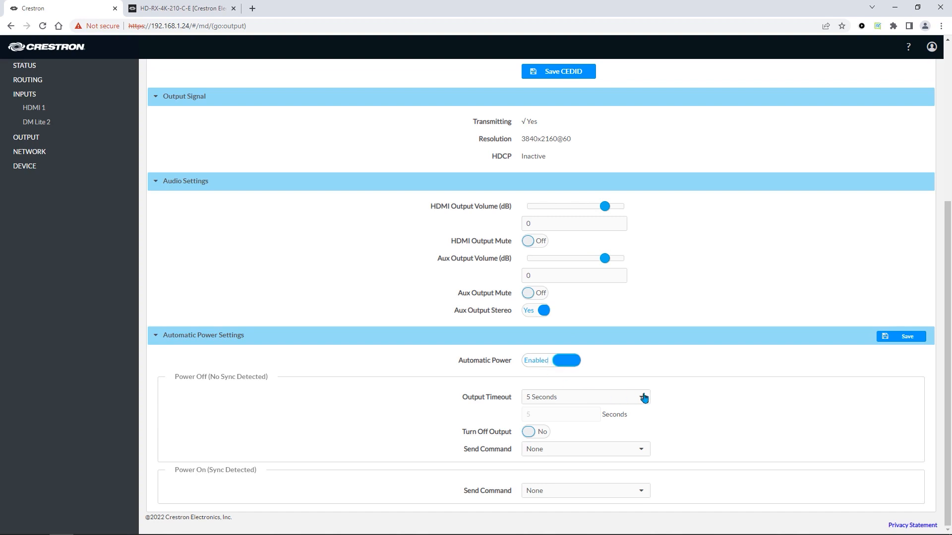
pyautogui.click(642, 397)
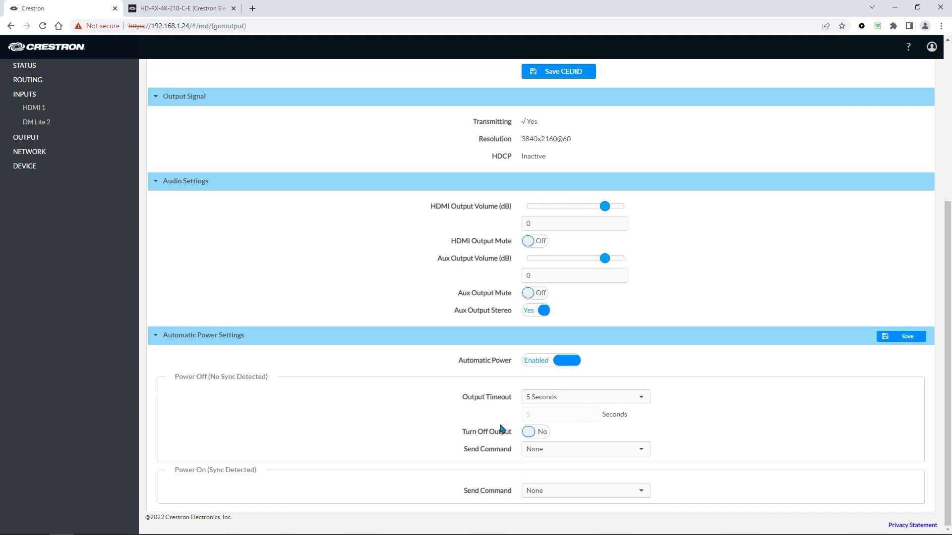
pyautogui.click(535, 431)
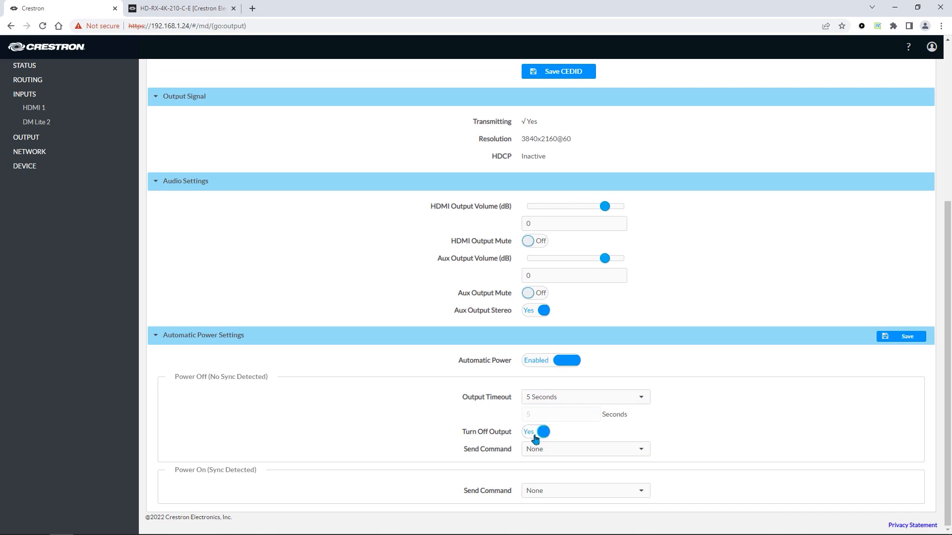
pyautogui.click(535, 432)
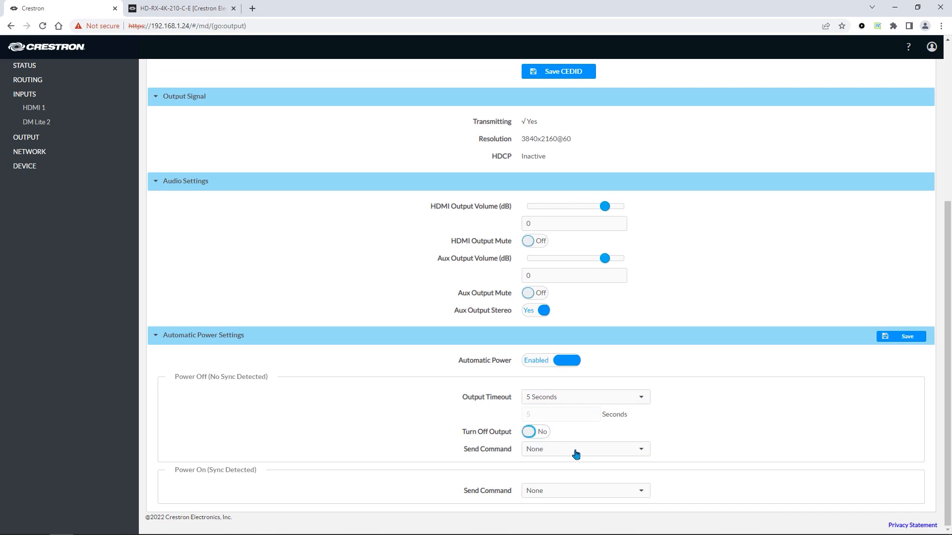
pyautogui.click(583, 448)
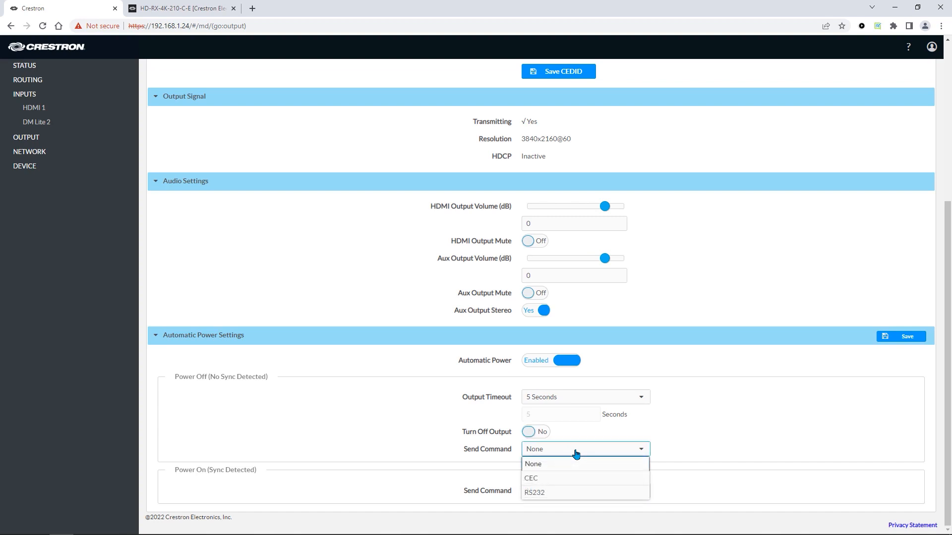
pyautogui.click(531, 464)
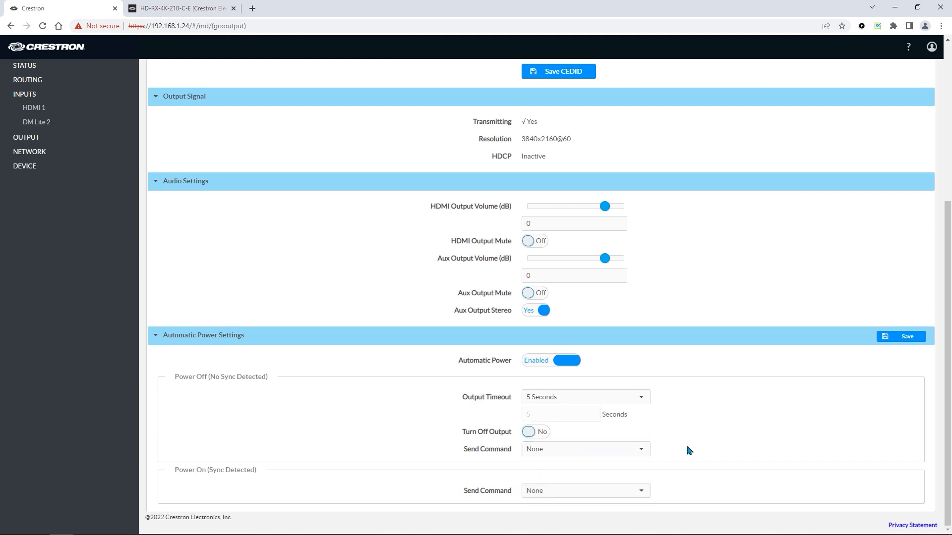
pyautogui.moveTo(212, 480)
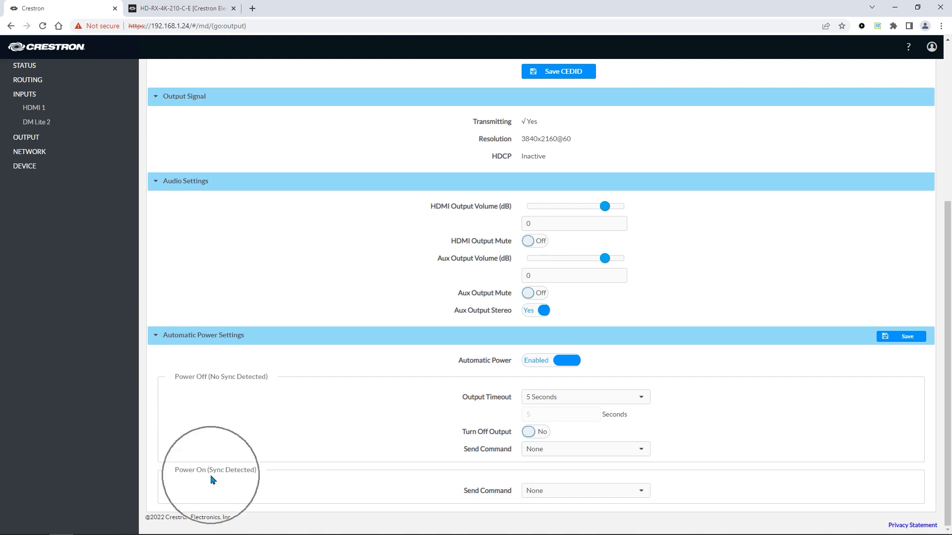
pyautogui.moveTo(558, 495)
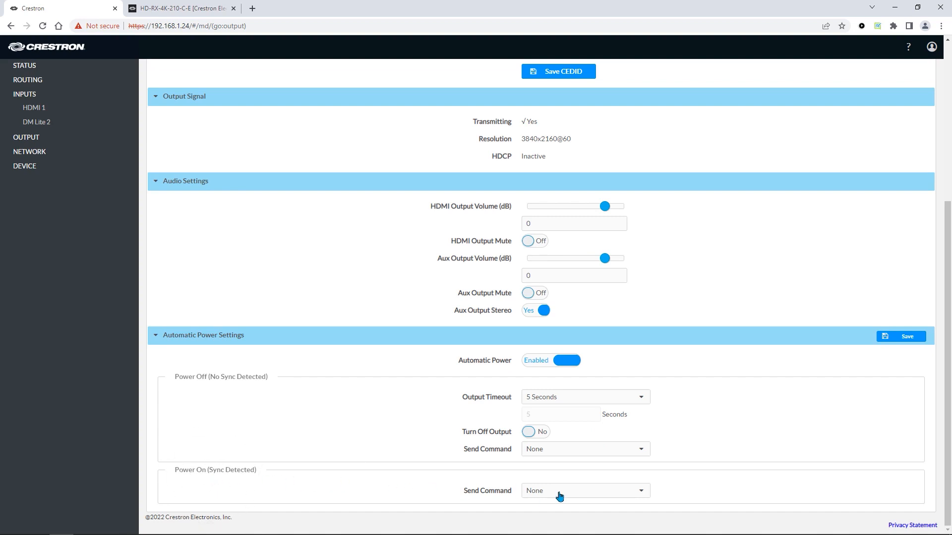
# Try the power-on command as RS232, then CEC with the Power On: RCP and IVO option
pyautogui.click(583, 491)
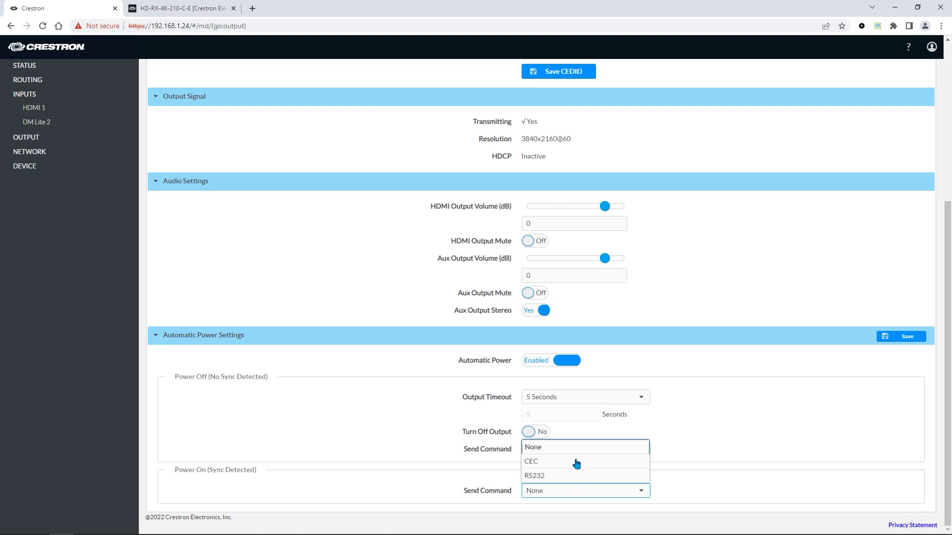
pyautogui.click(530, 462)
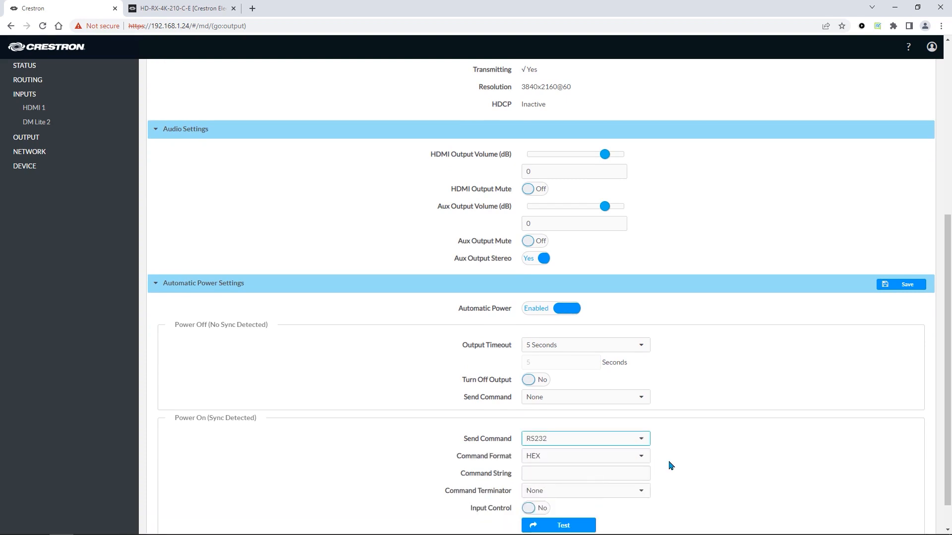
pyautogui.scroll(-3)
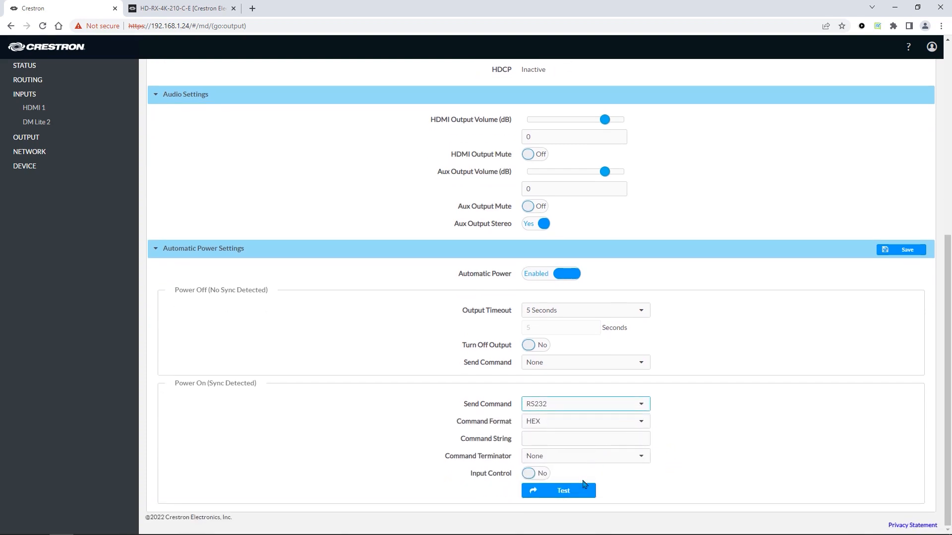
pyautogui.click(558, 491)
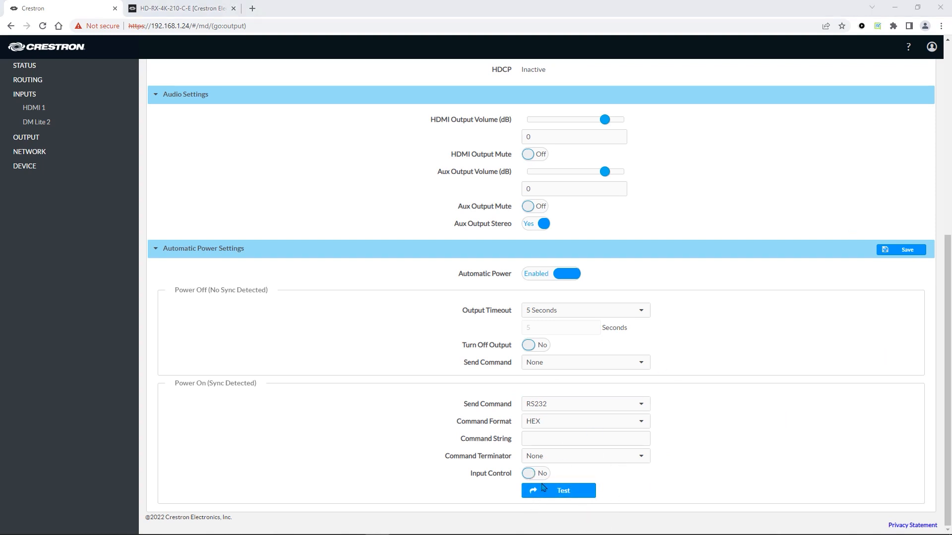
pyautogui.click(584, 404)
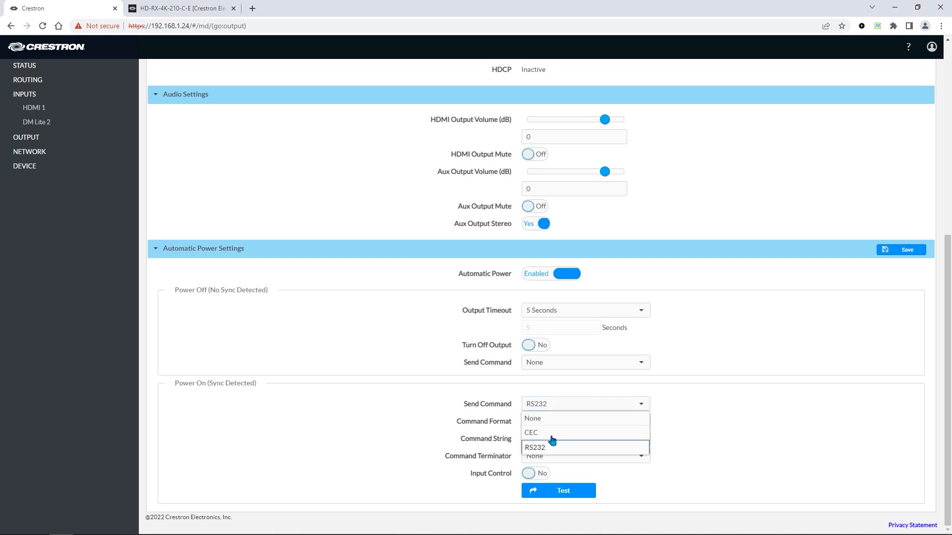
pyautogui.click(530, 432)
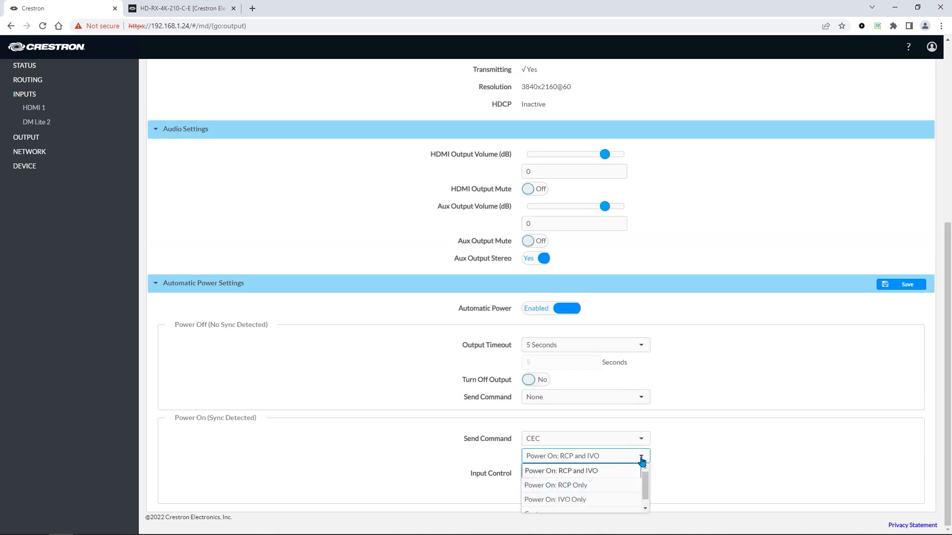
pyautogui.scroll(-3)
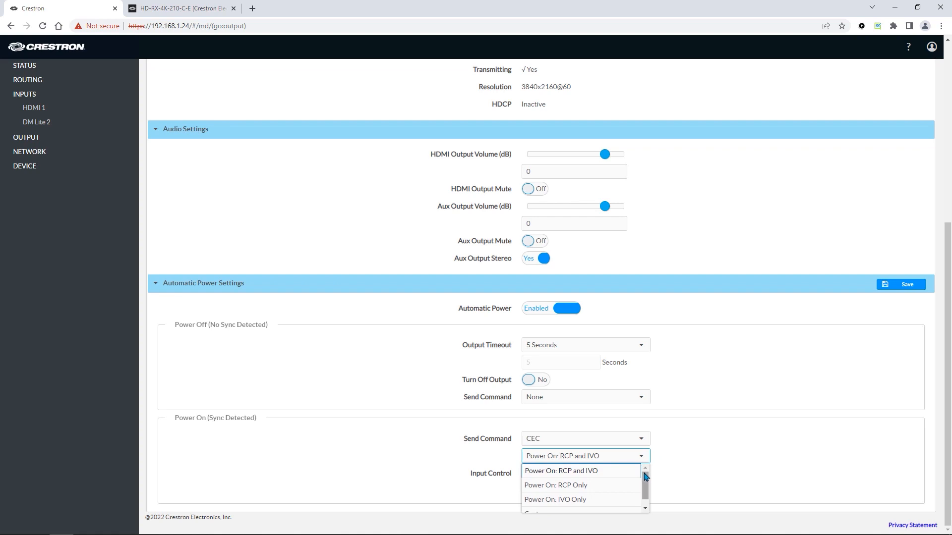
pyautogui.click(560, 470)
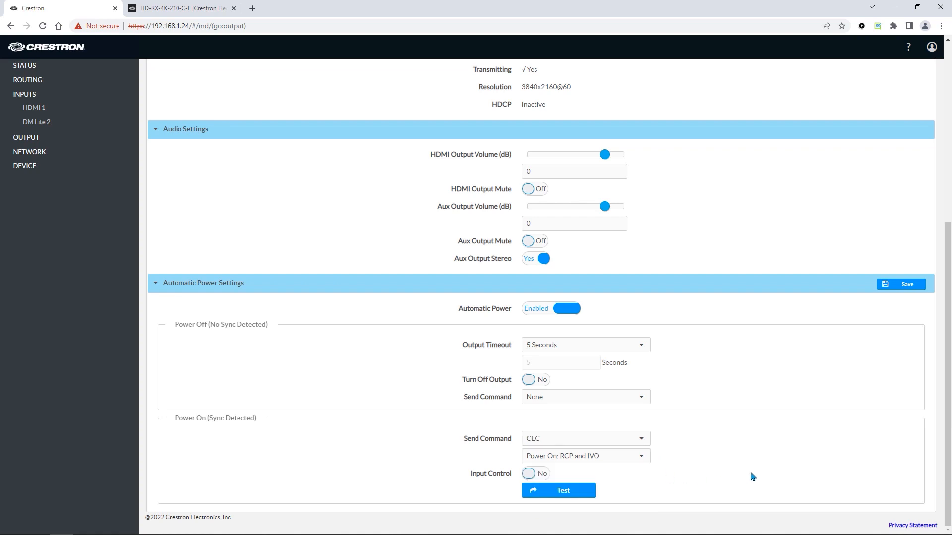
pyautogui.moveTo(655, 474)
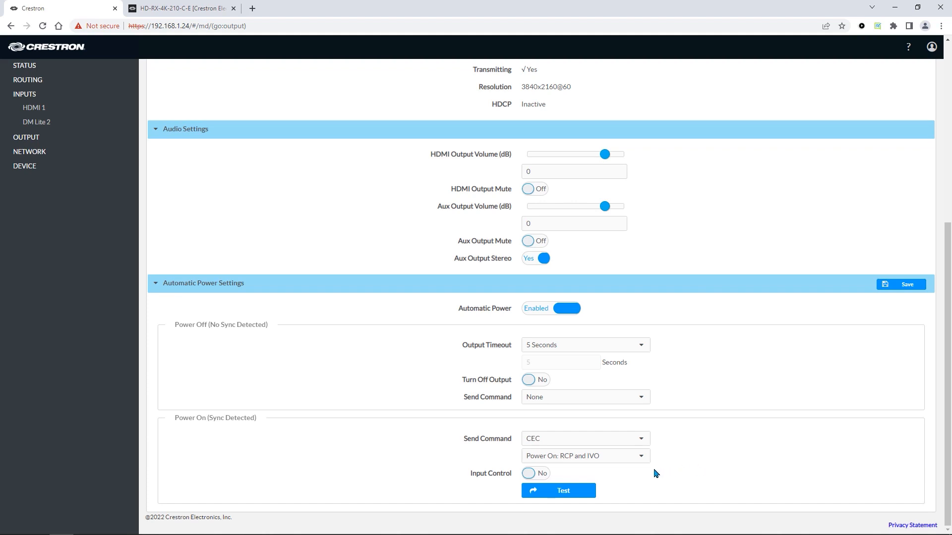
pyautogui.moveTo(621, 456)
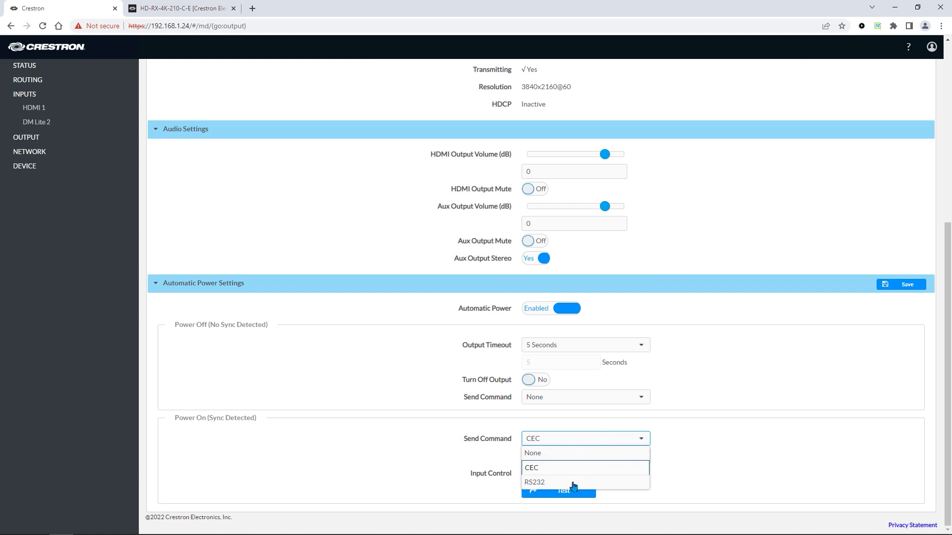
# Set the power-on command back to RS232 with HEX format
pyautogui.click(535, 482)
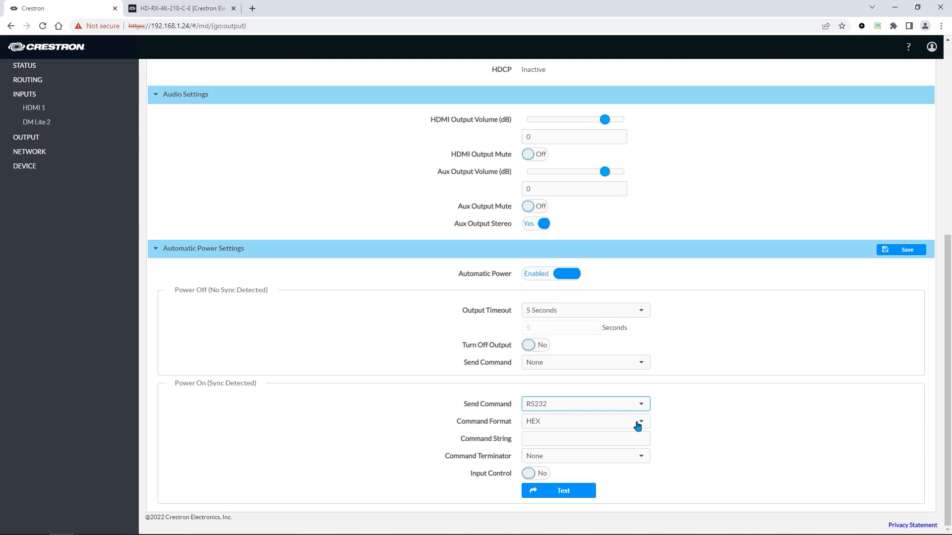
pyautogui.moveTo(606, 467)
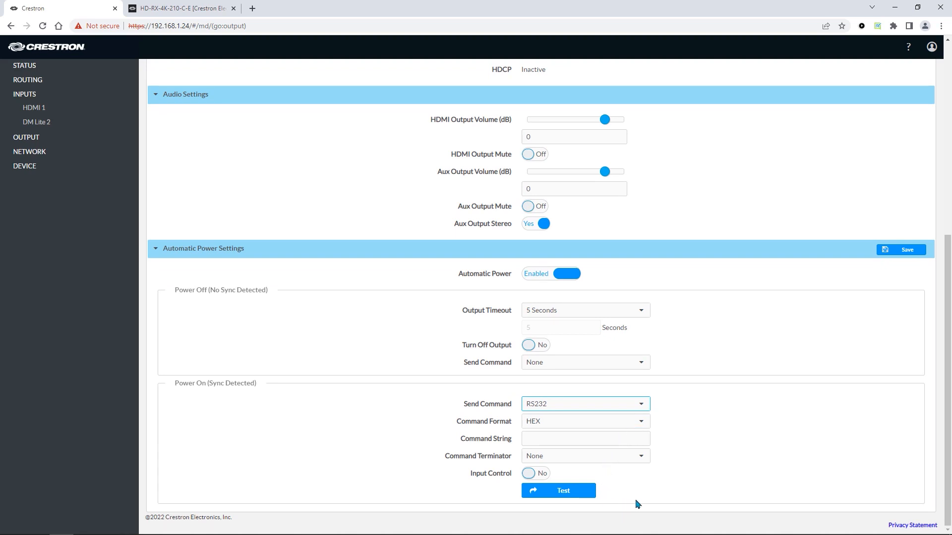
pyautogui.moveTo(782, 480)
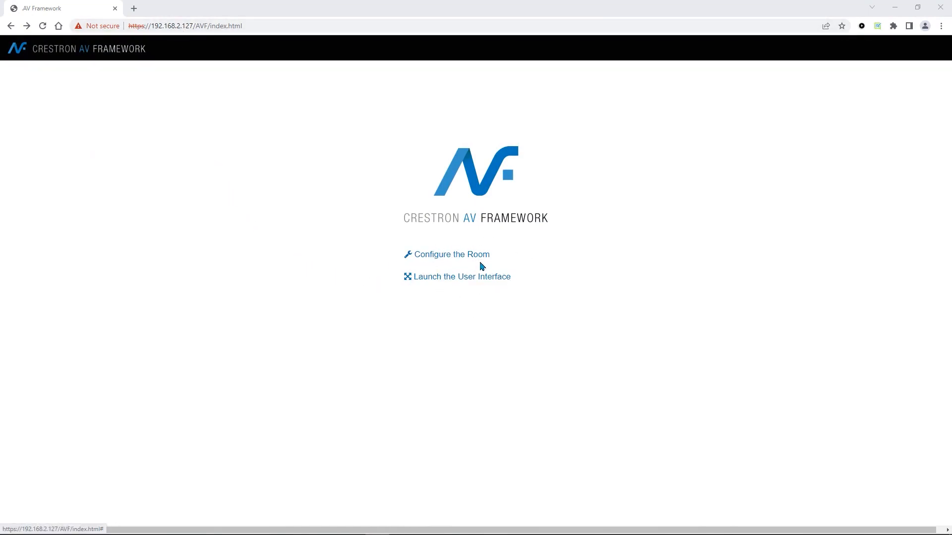
# Load the AV Framework Dashboard for CTI-DMPS3-4K via Configure the Room
pyautogui.click(451, 255)
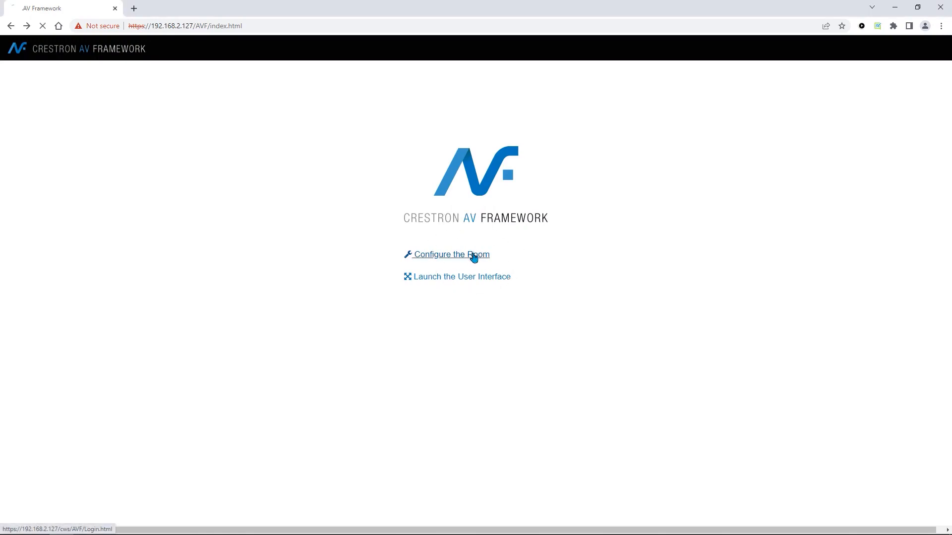
pyautogui.click(451, 255)
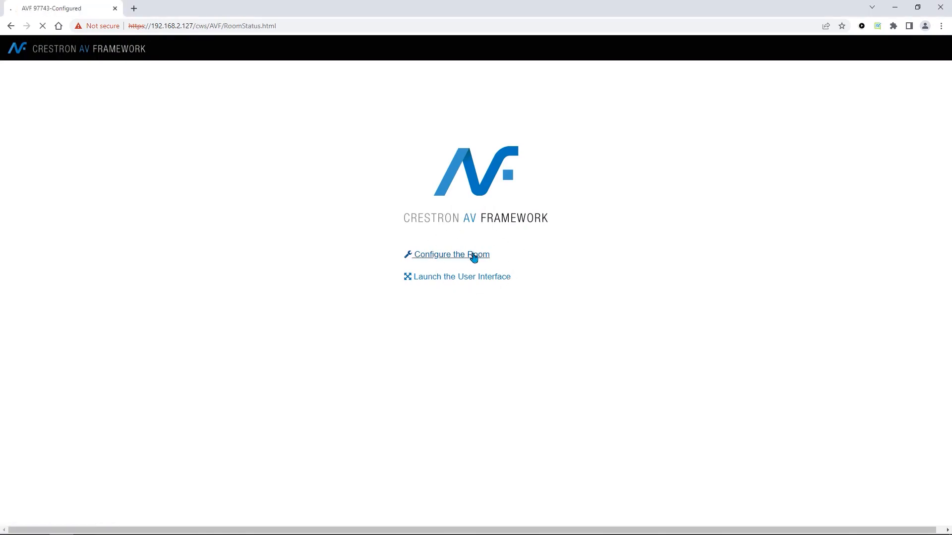
pyautogui.click(452, 254)
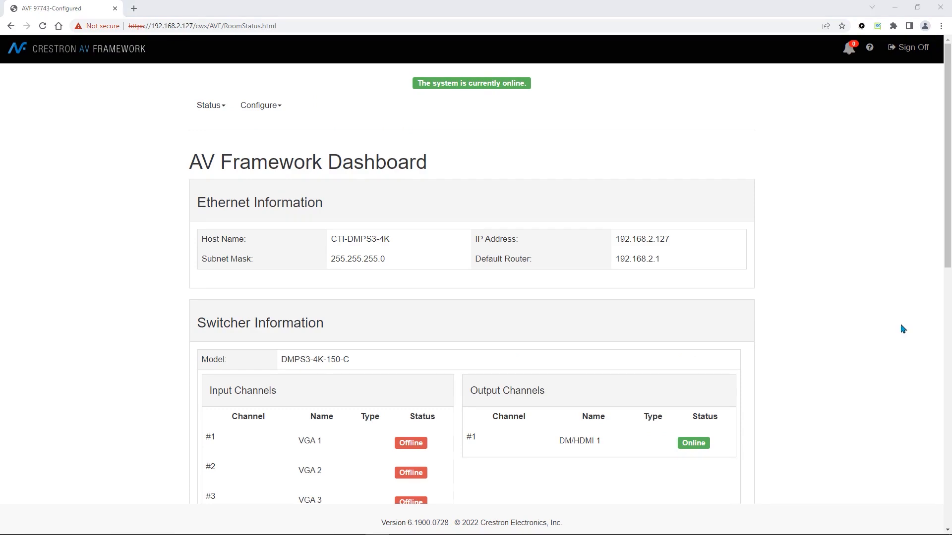
pyautogui.moveTo(333, 195)
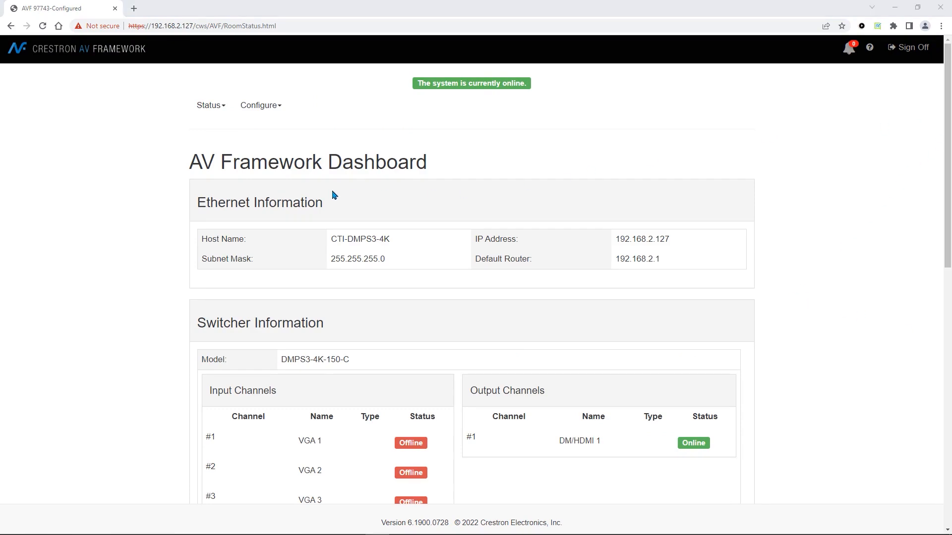
pyautogui.scroll(-3)
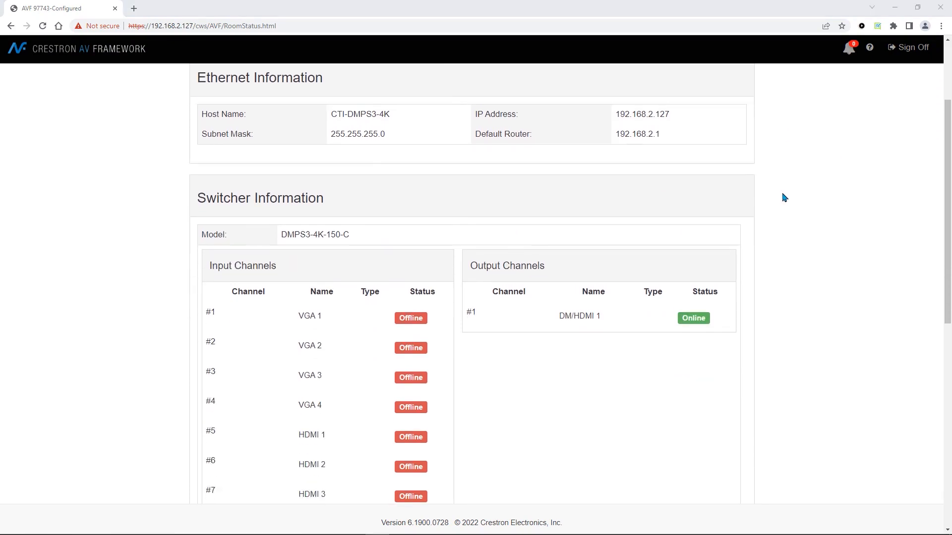
pyautogui.scroll(-3)
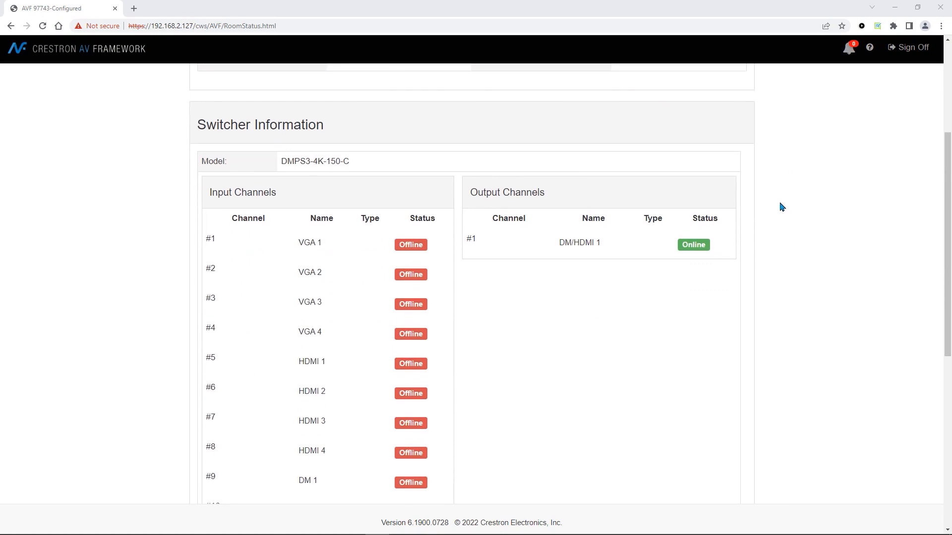
pyautogui.scroll(3)
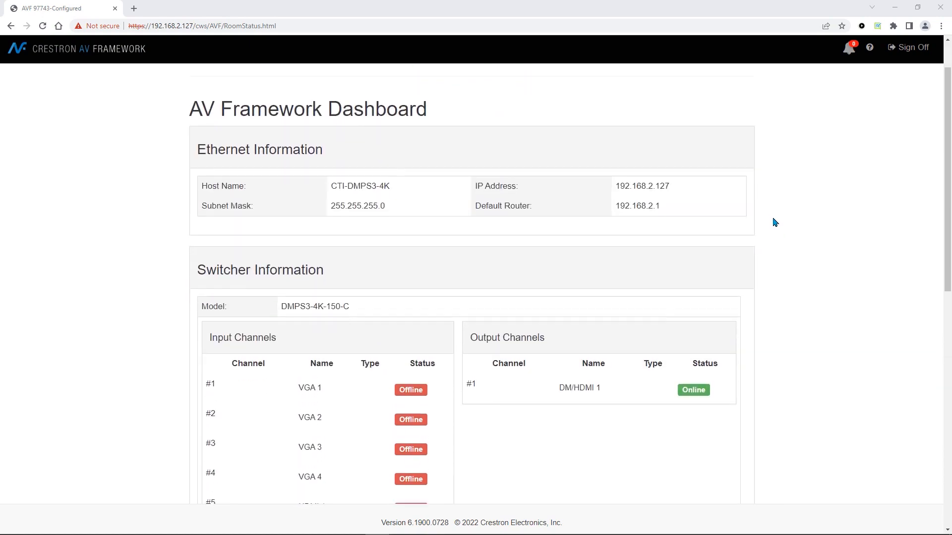
pyautogui.scroll(-3)
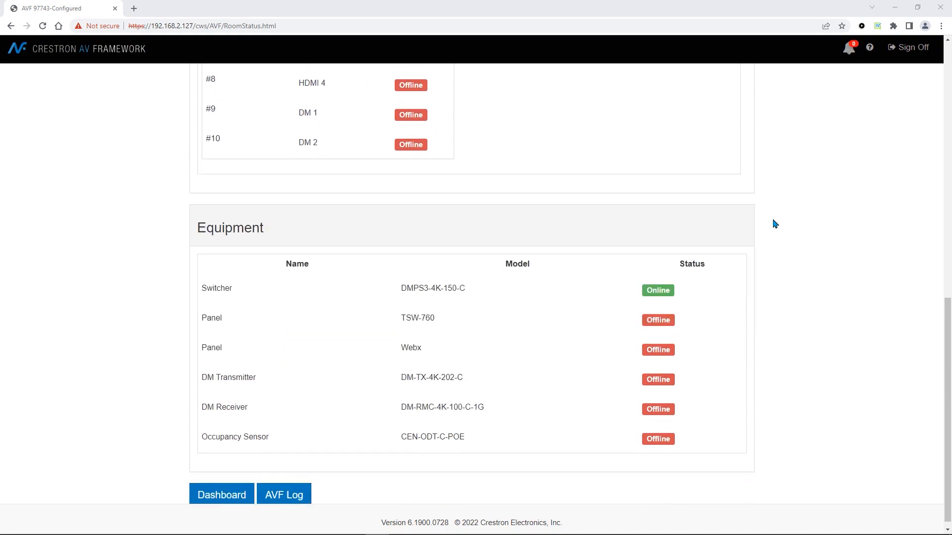
pyautogui.scroll(-3)
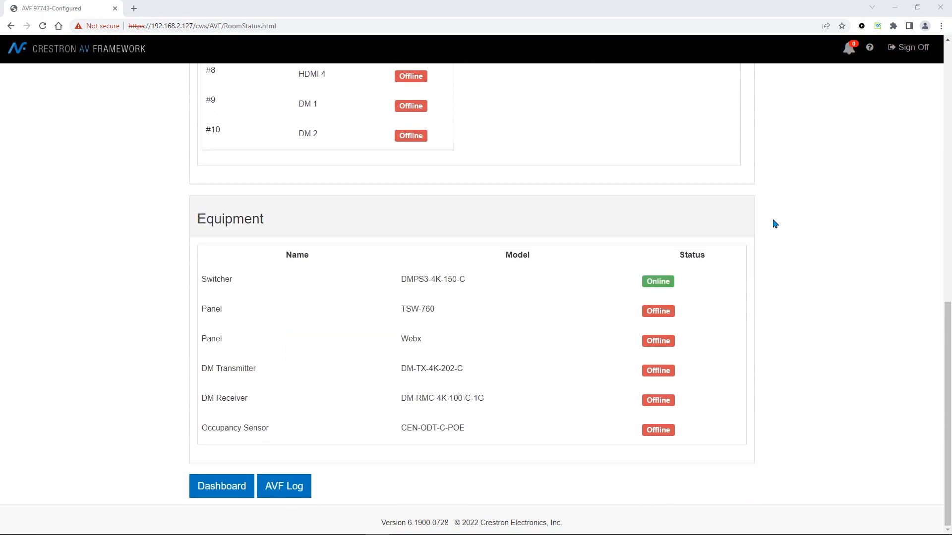
pyautogui.moveTo(802, 259)
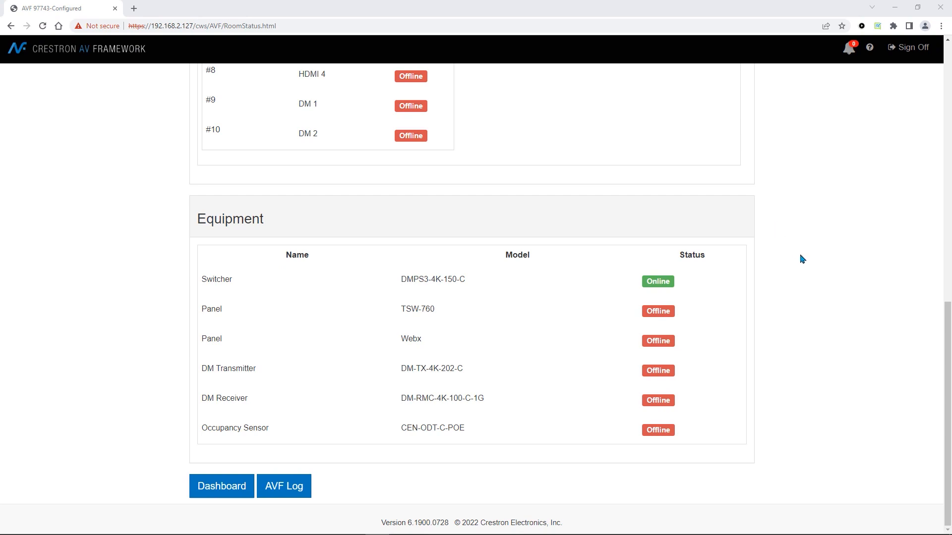
pyautogui.moveTo(872, 299)
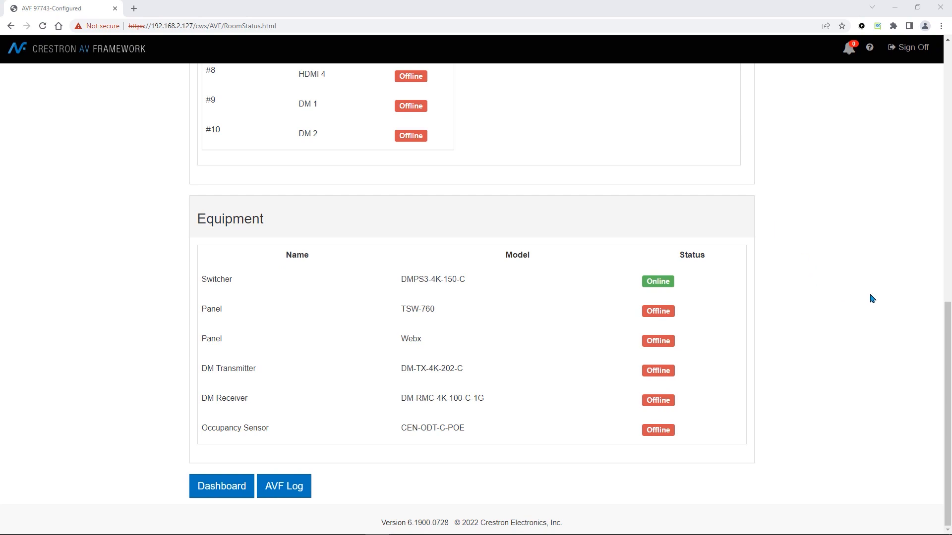